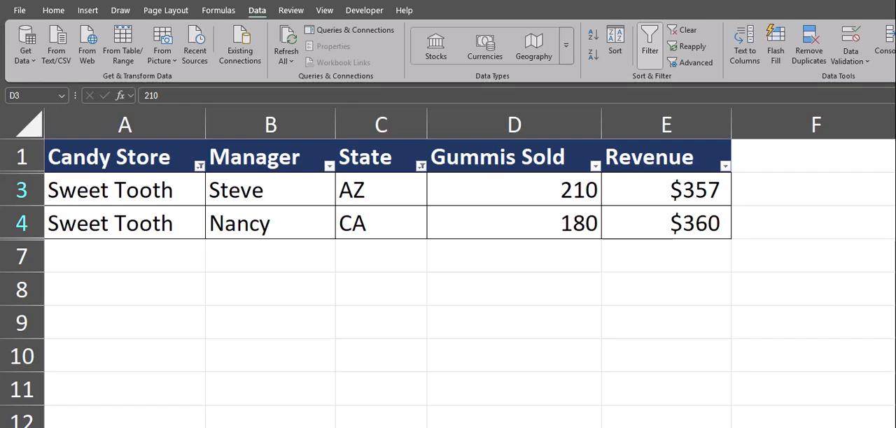
- Select inside the candy store table and clear all applied column filters
{"action": "left_click", "coordinate": [514, 223]}
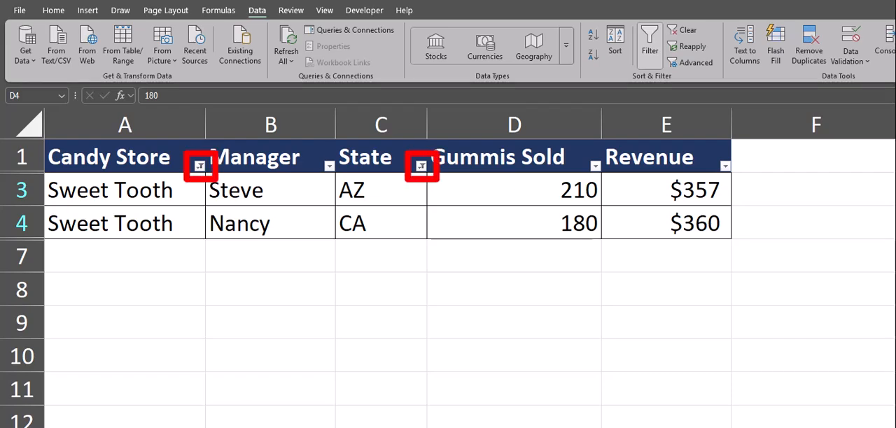
{"action": "left_click", "coordinate": [666, 189]}
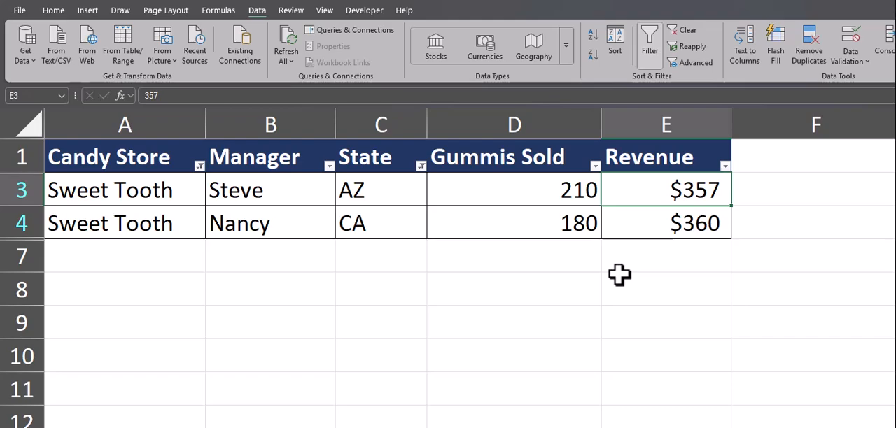
{"action": "key", "text": "Alt+A+C"}
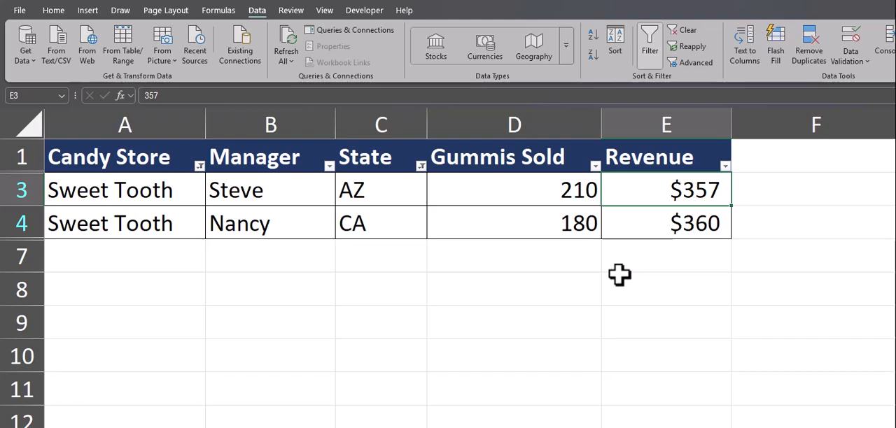
- Remove the header filter dropdowns and re-add them so all five rows show
{"action": "key", "text": "ctrl+shift+l"}
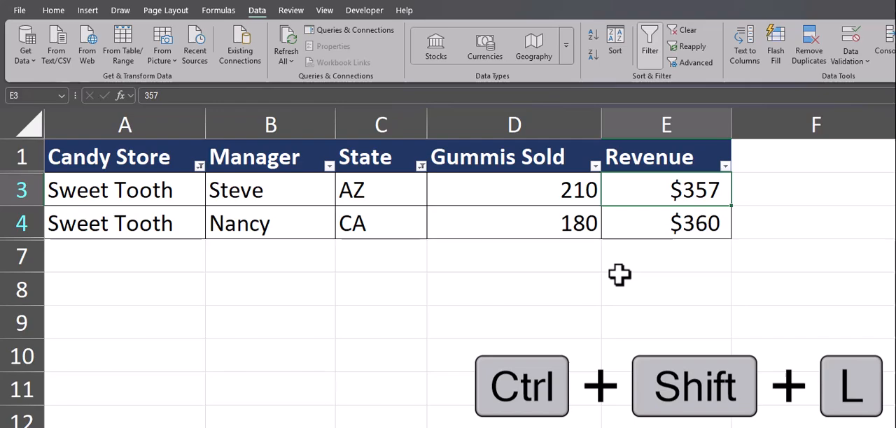
{"action": "key", "text": "ctrl+shift+l"}
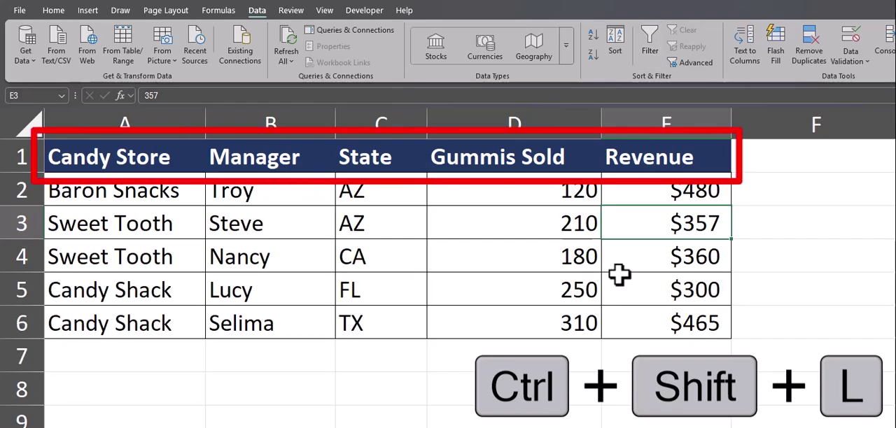
{"action": "key", "text": "ctrl+shift+l"}
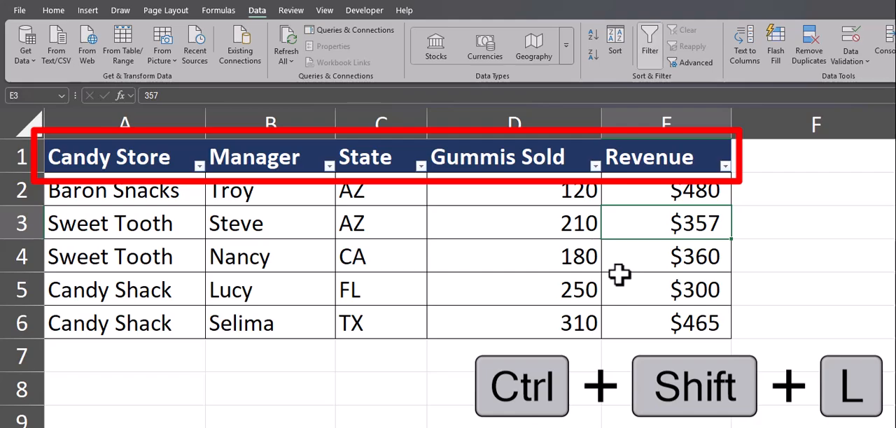
{"action": "key", "text": "ctrl+shift+l"}
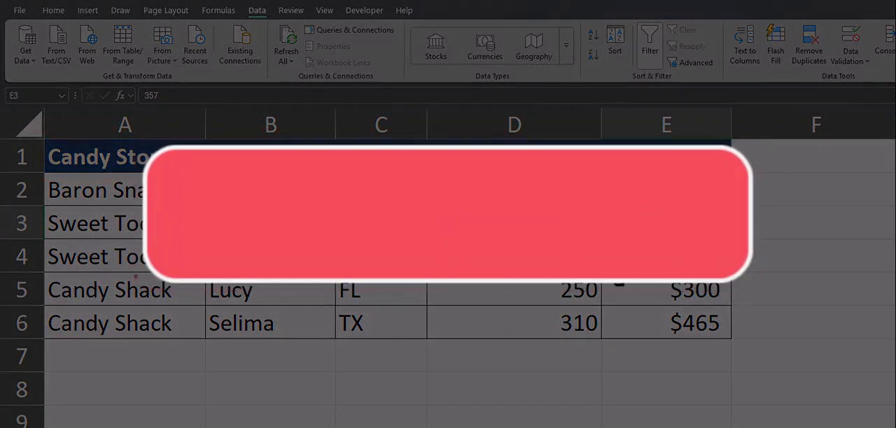